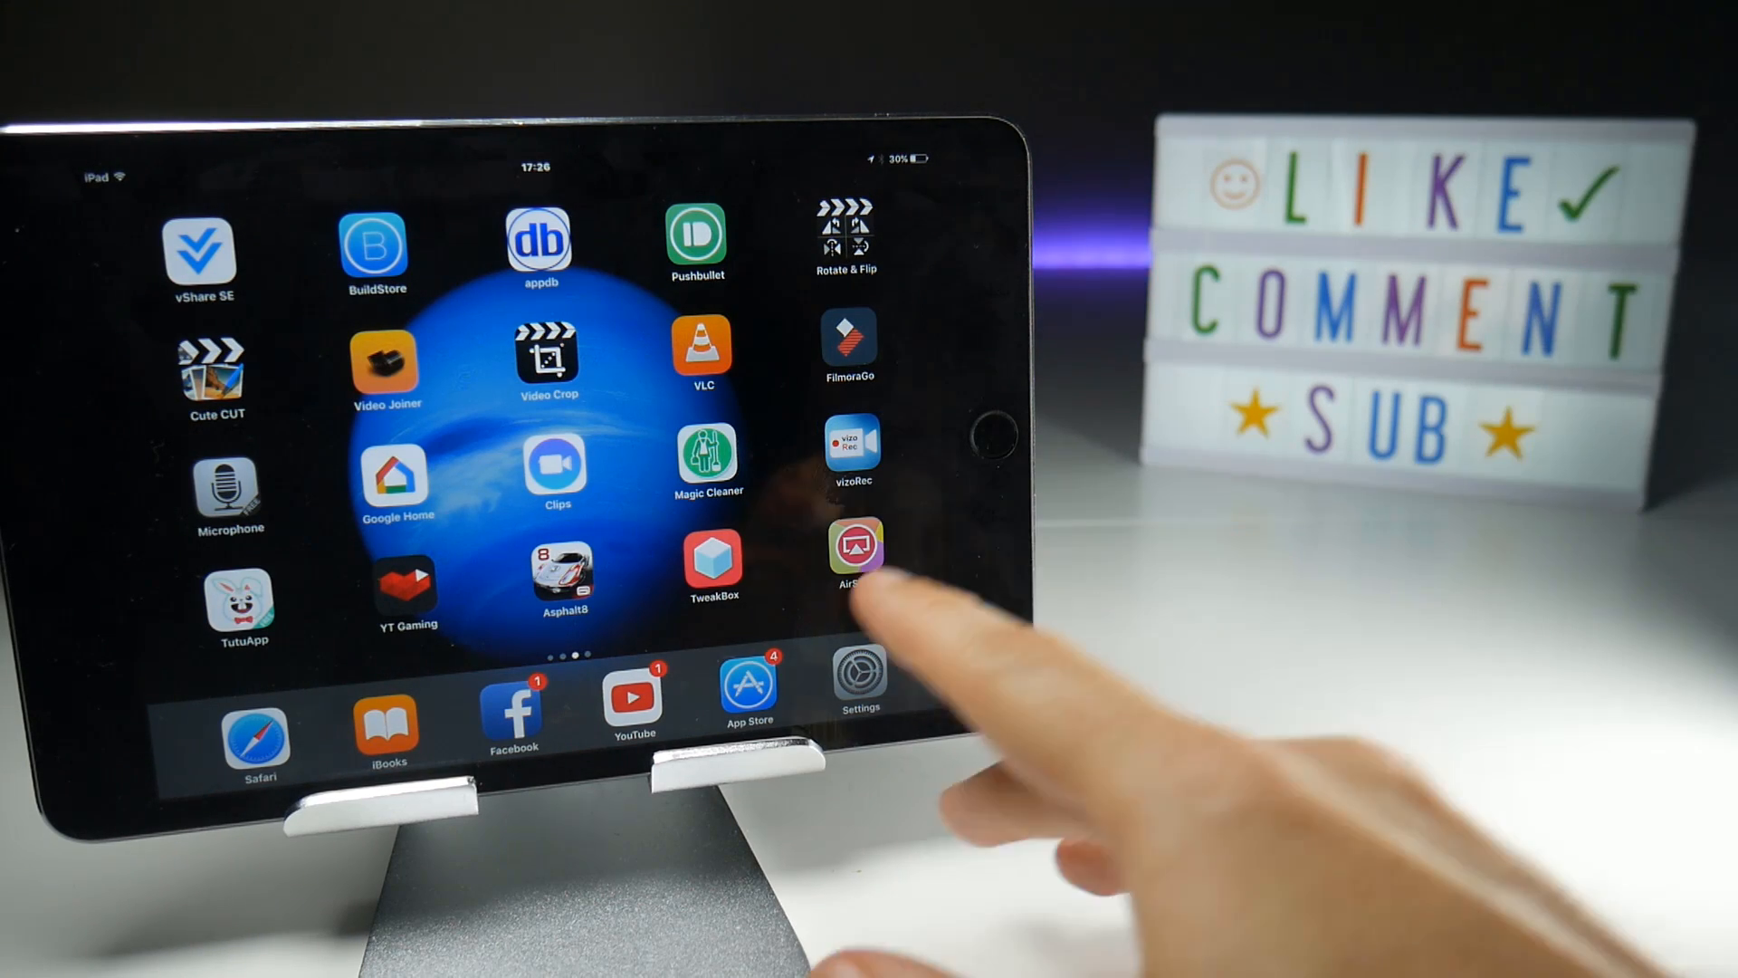
# Step: Reach the broadcast setup screen from High Risers' top-right live-broadcast option
pyautogui.click(748, 688)
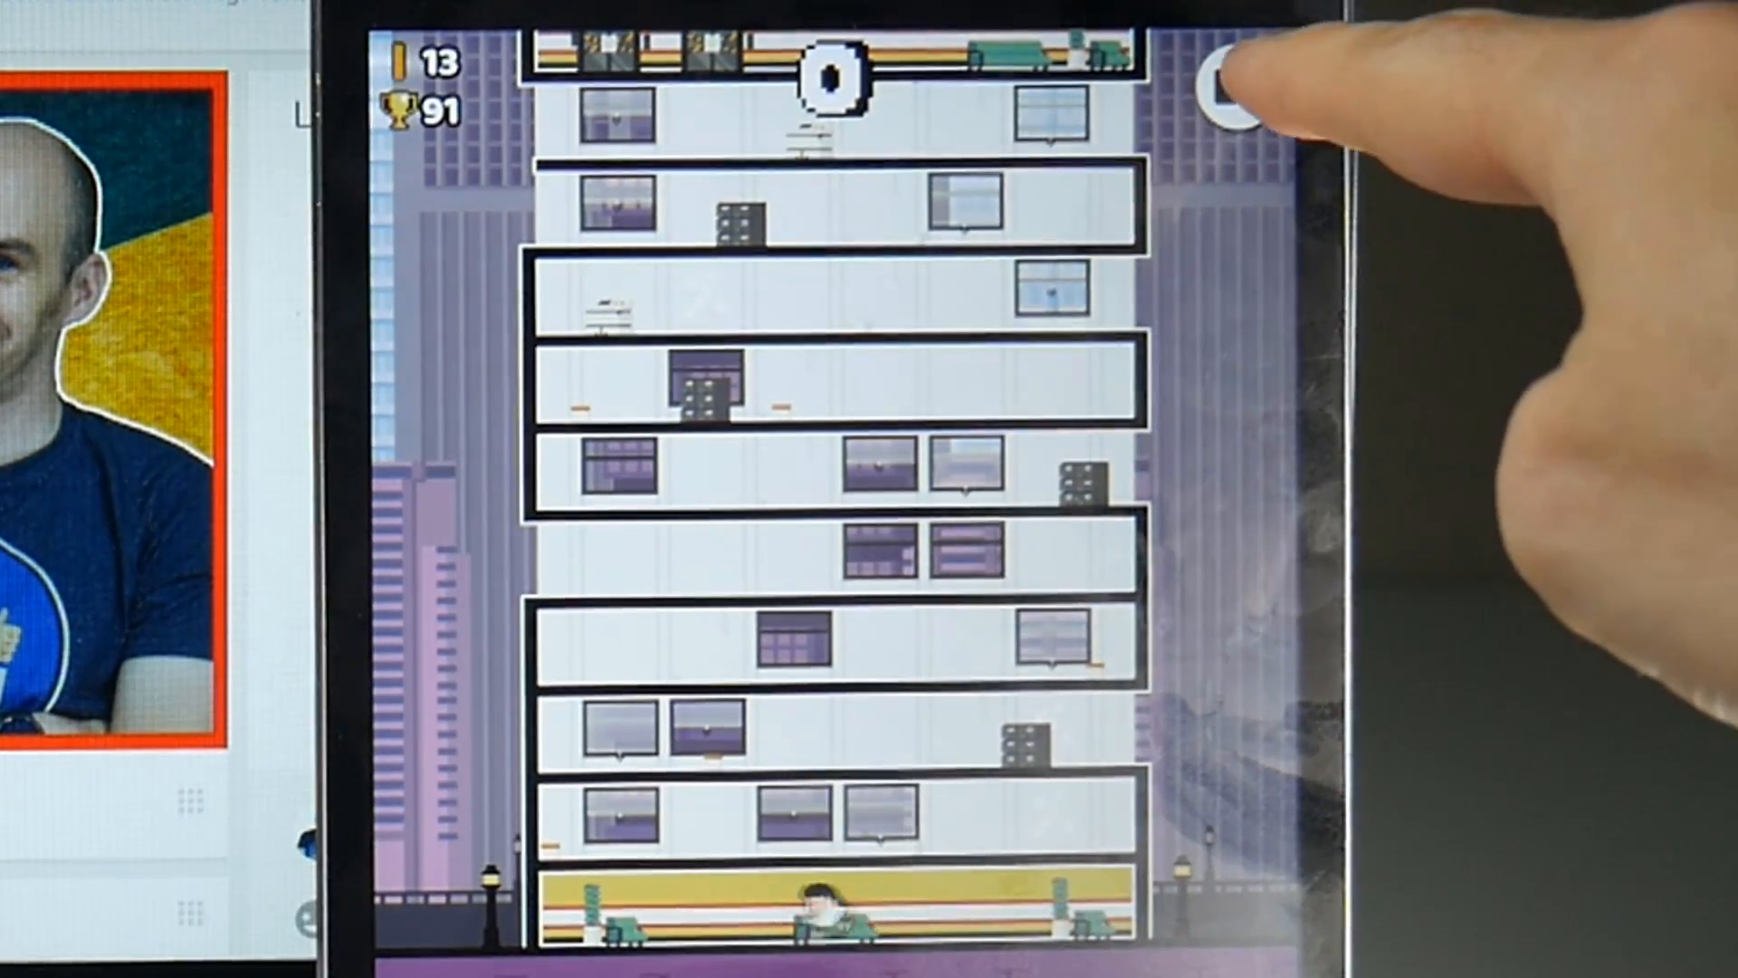
pyautogui.click(1233, 85)
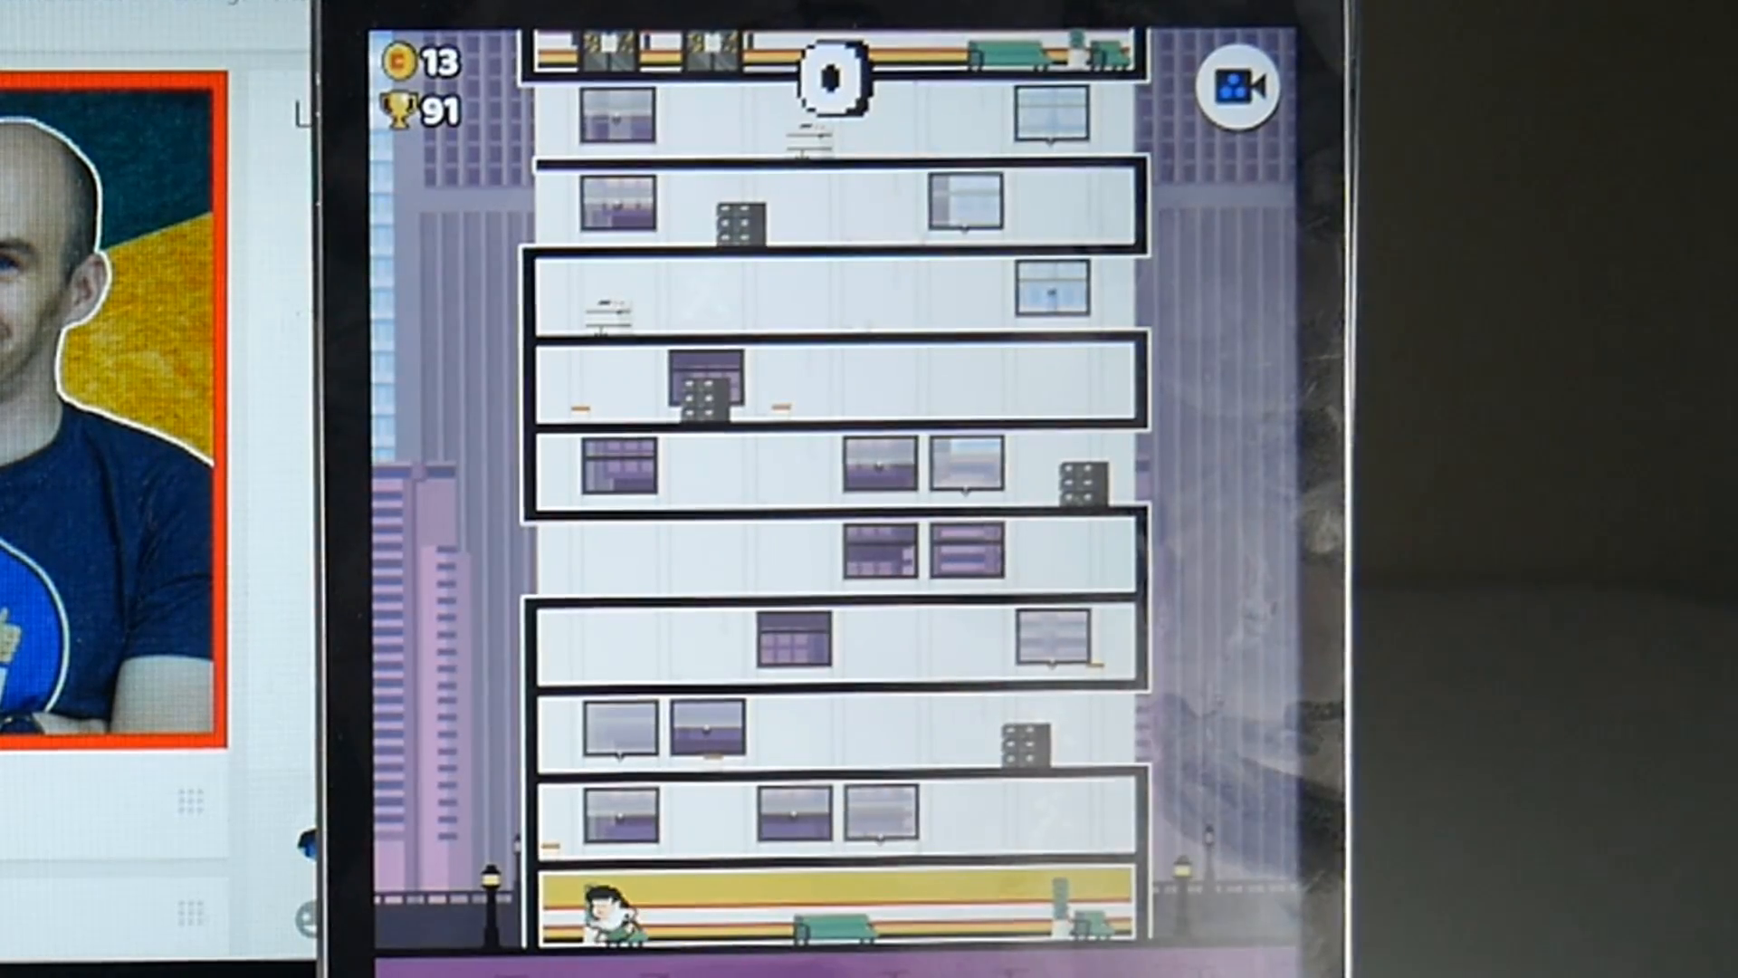
pyautogui.click(1237, 87)
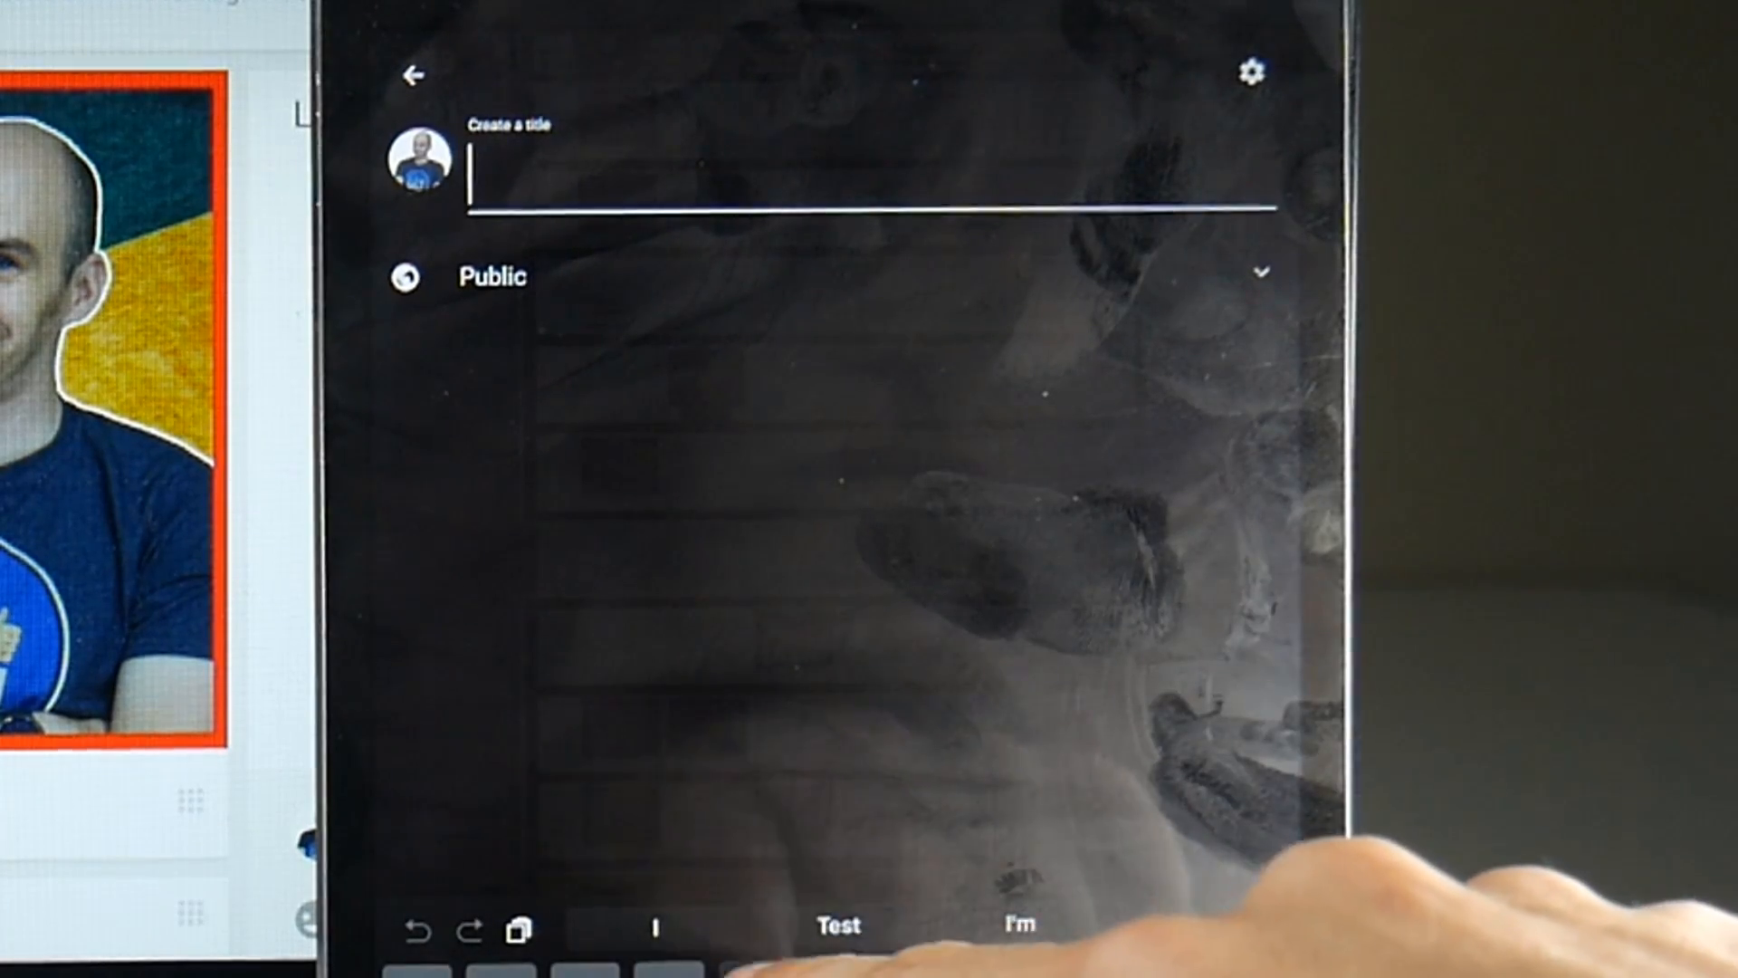
# Step: Title the stream 'Test' with public visibility, go live, and head to the live events list
pyautogui.write('Tws')
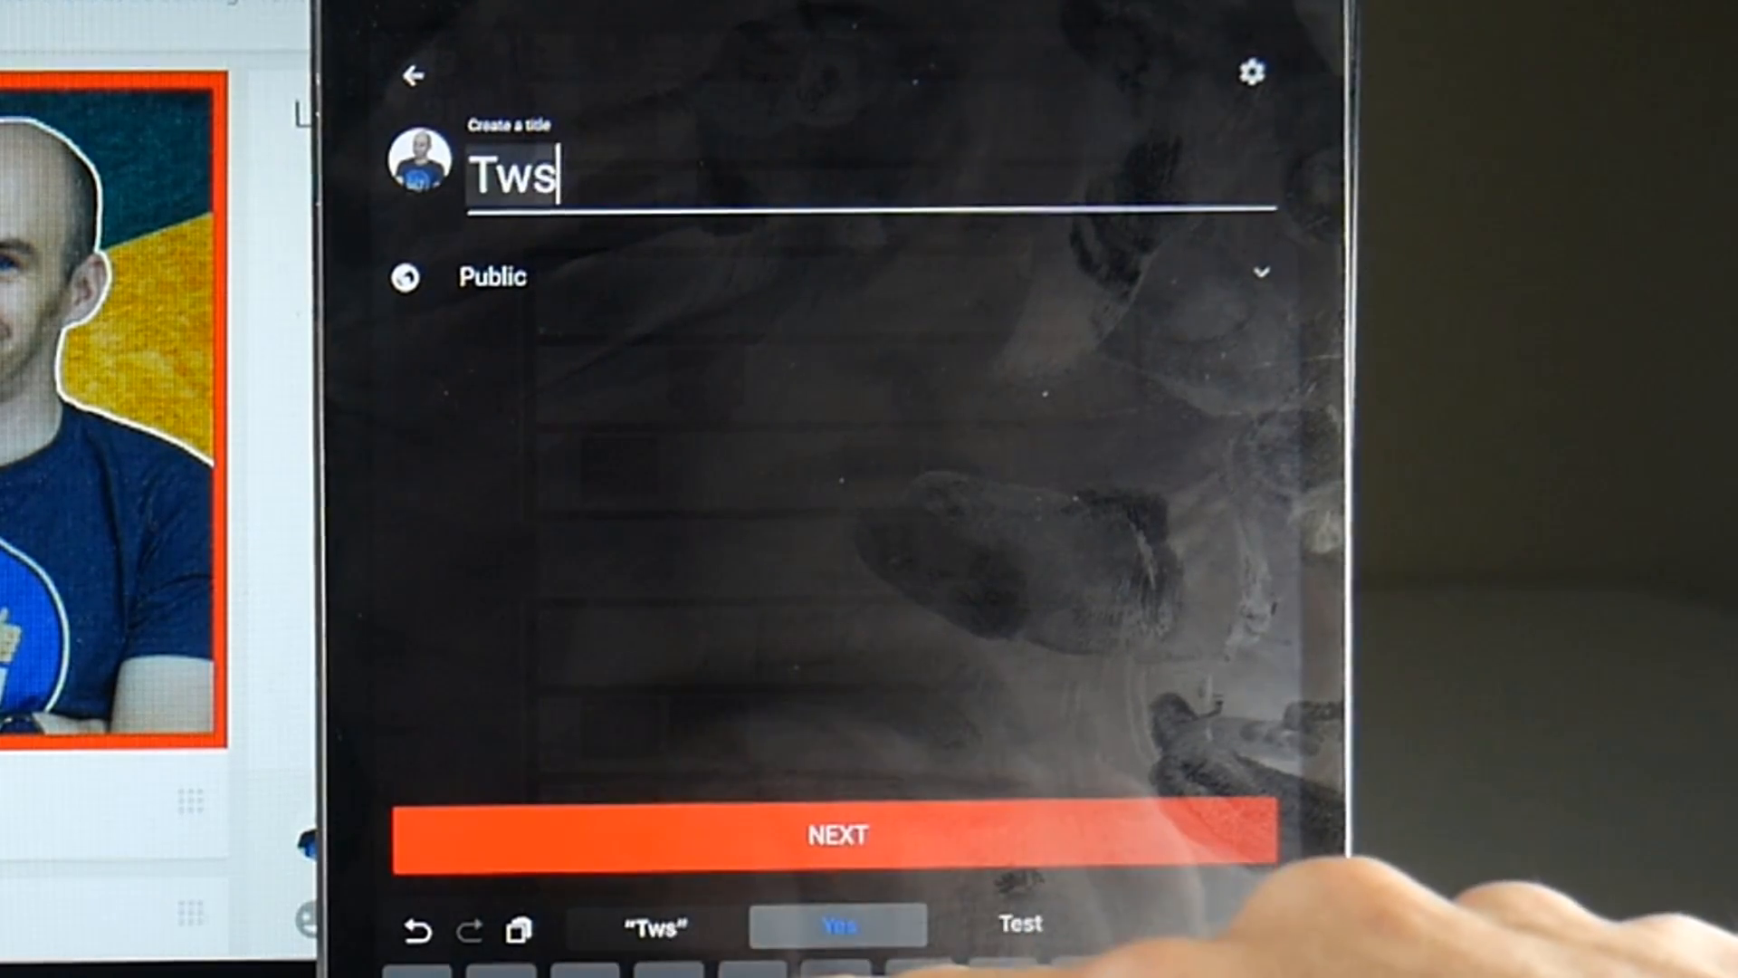
pyautogui.write('t')
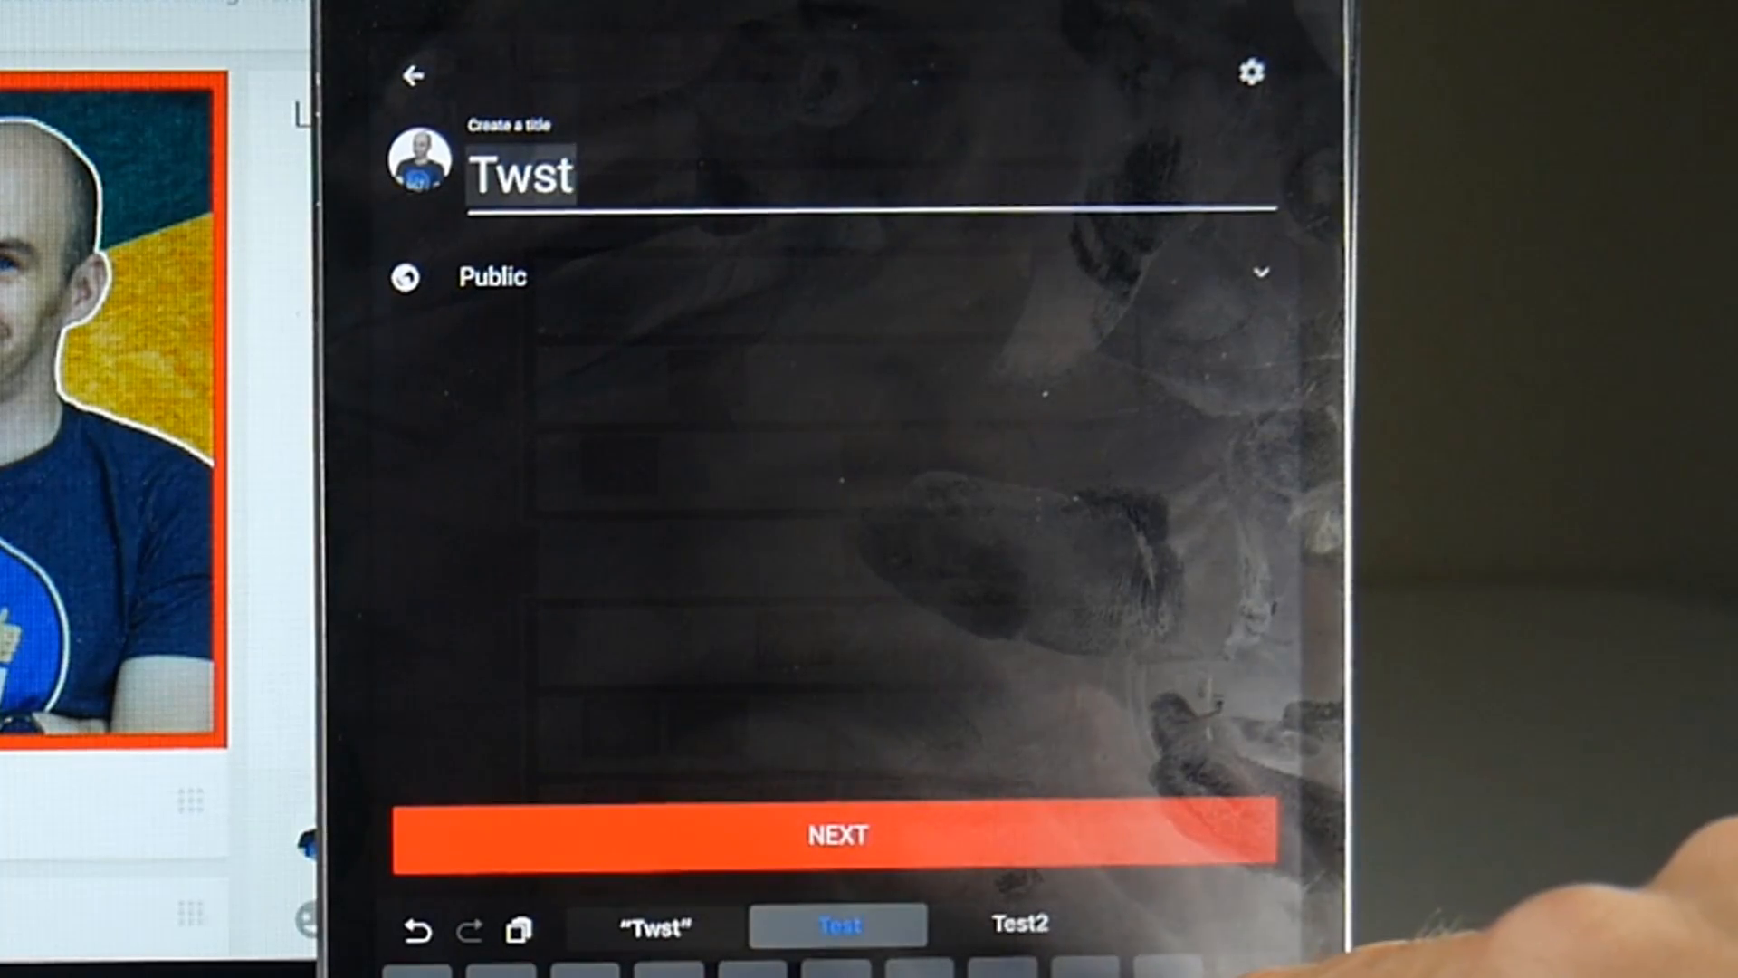
pyautogui.click(837, 926)
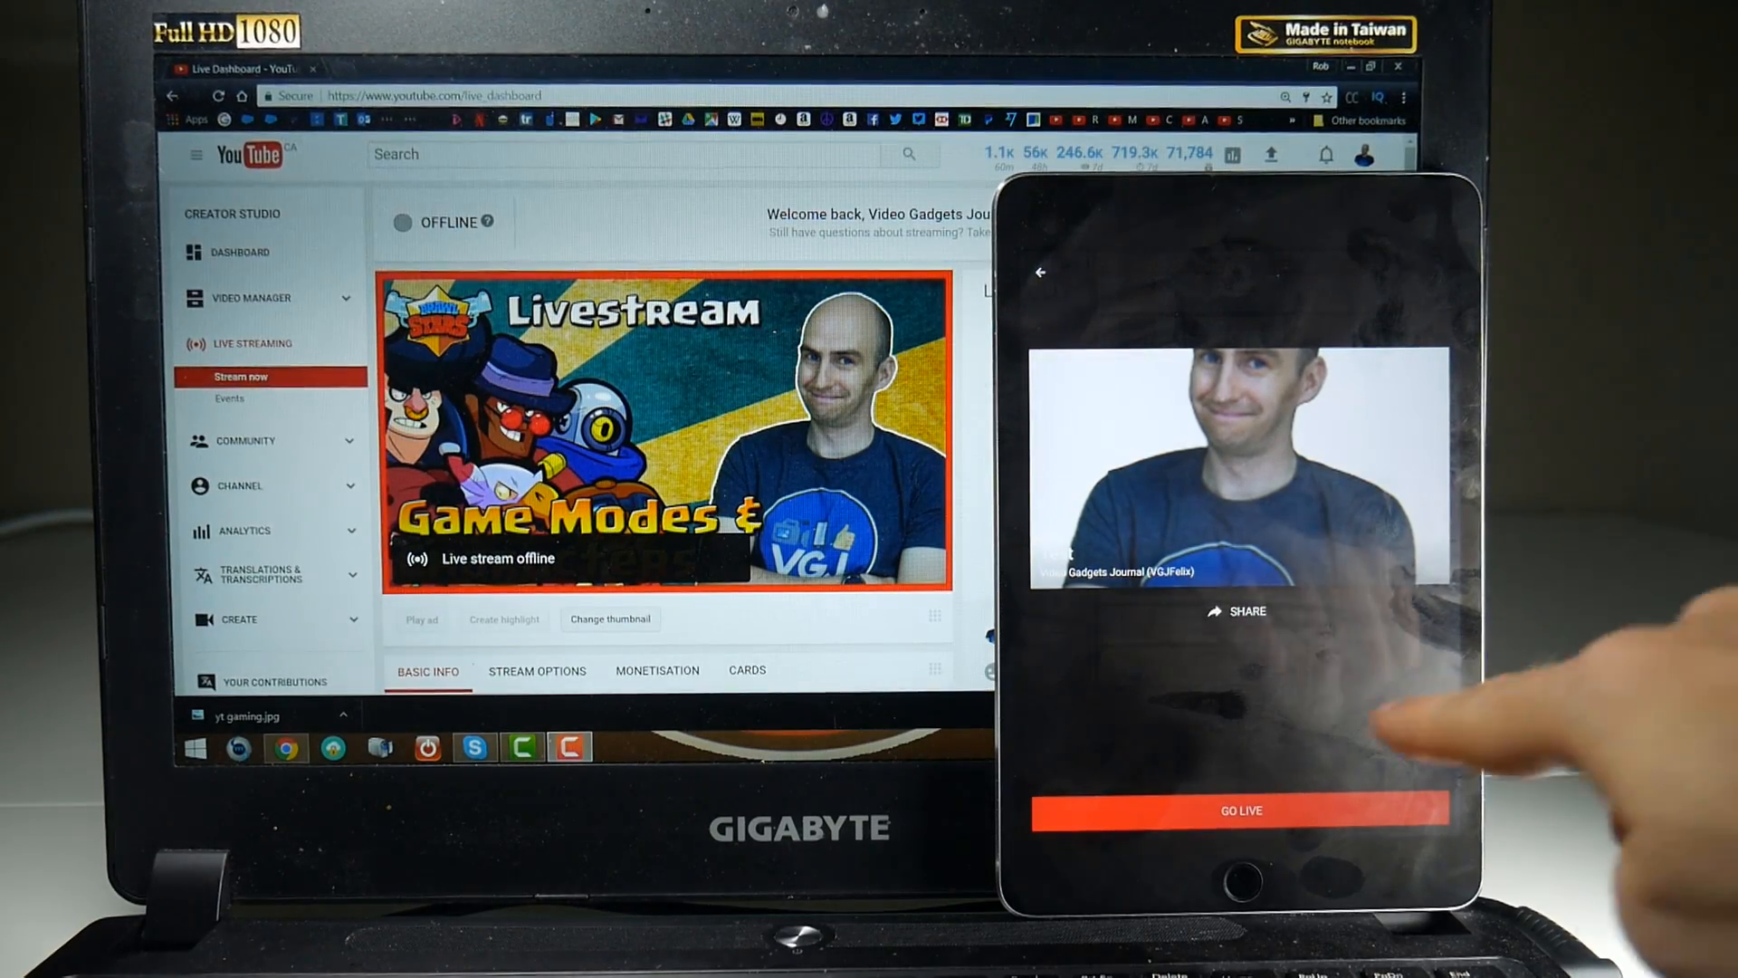
pyautogui.click(1240, 811)
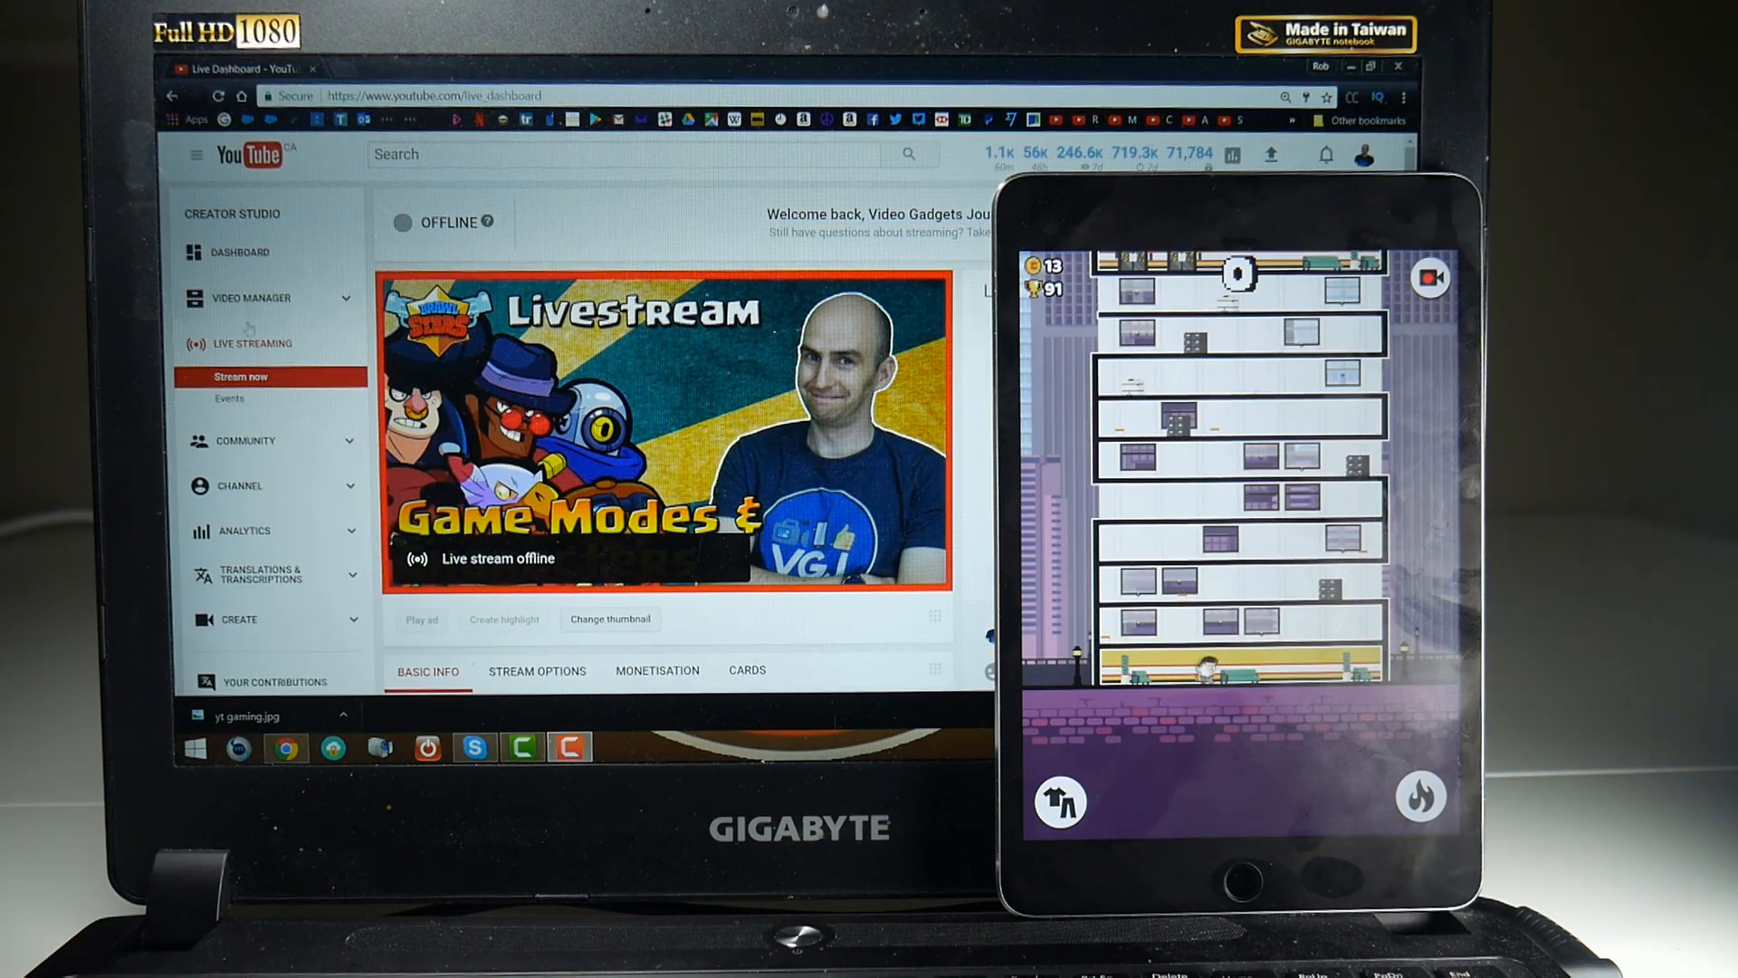
pyautogui.click(228, 398)
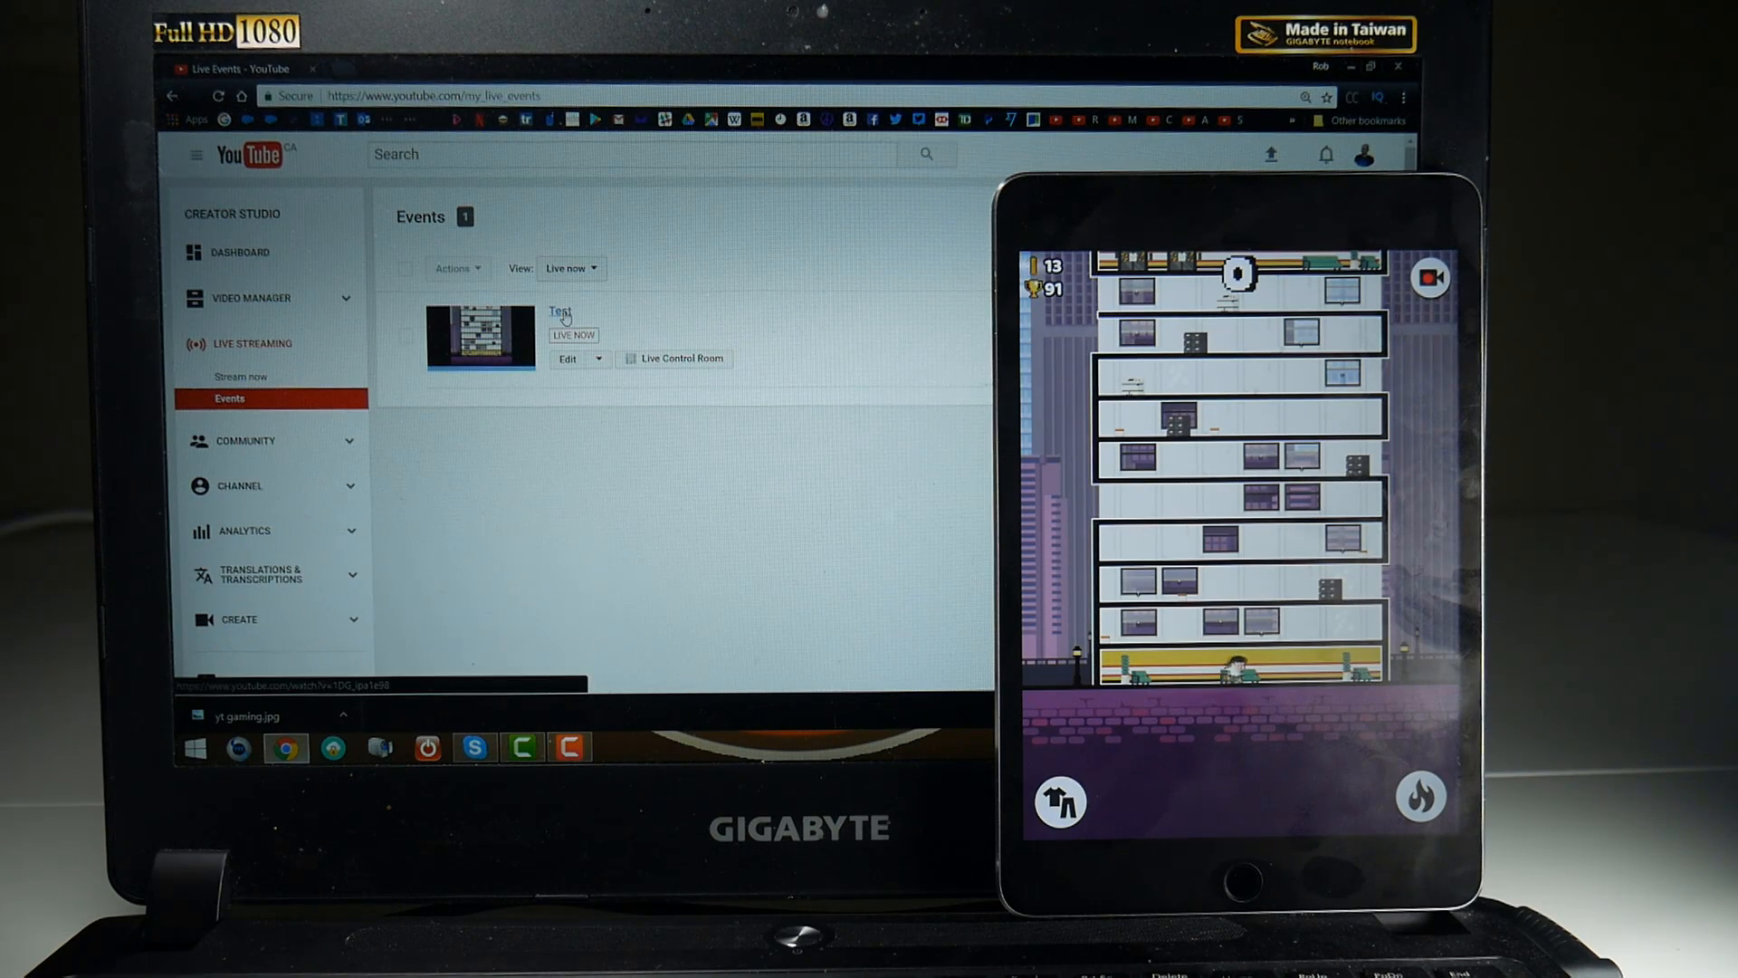
# Step: Select the 'Test' event marked live now in Creator Studio's Events list
pyautogui.click(561, 312)
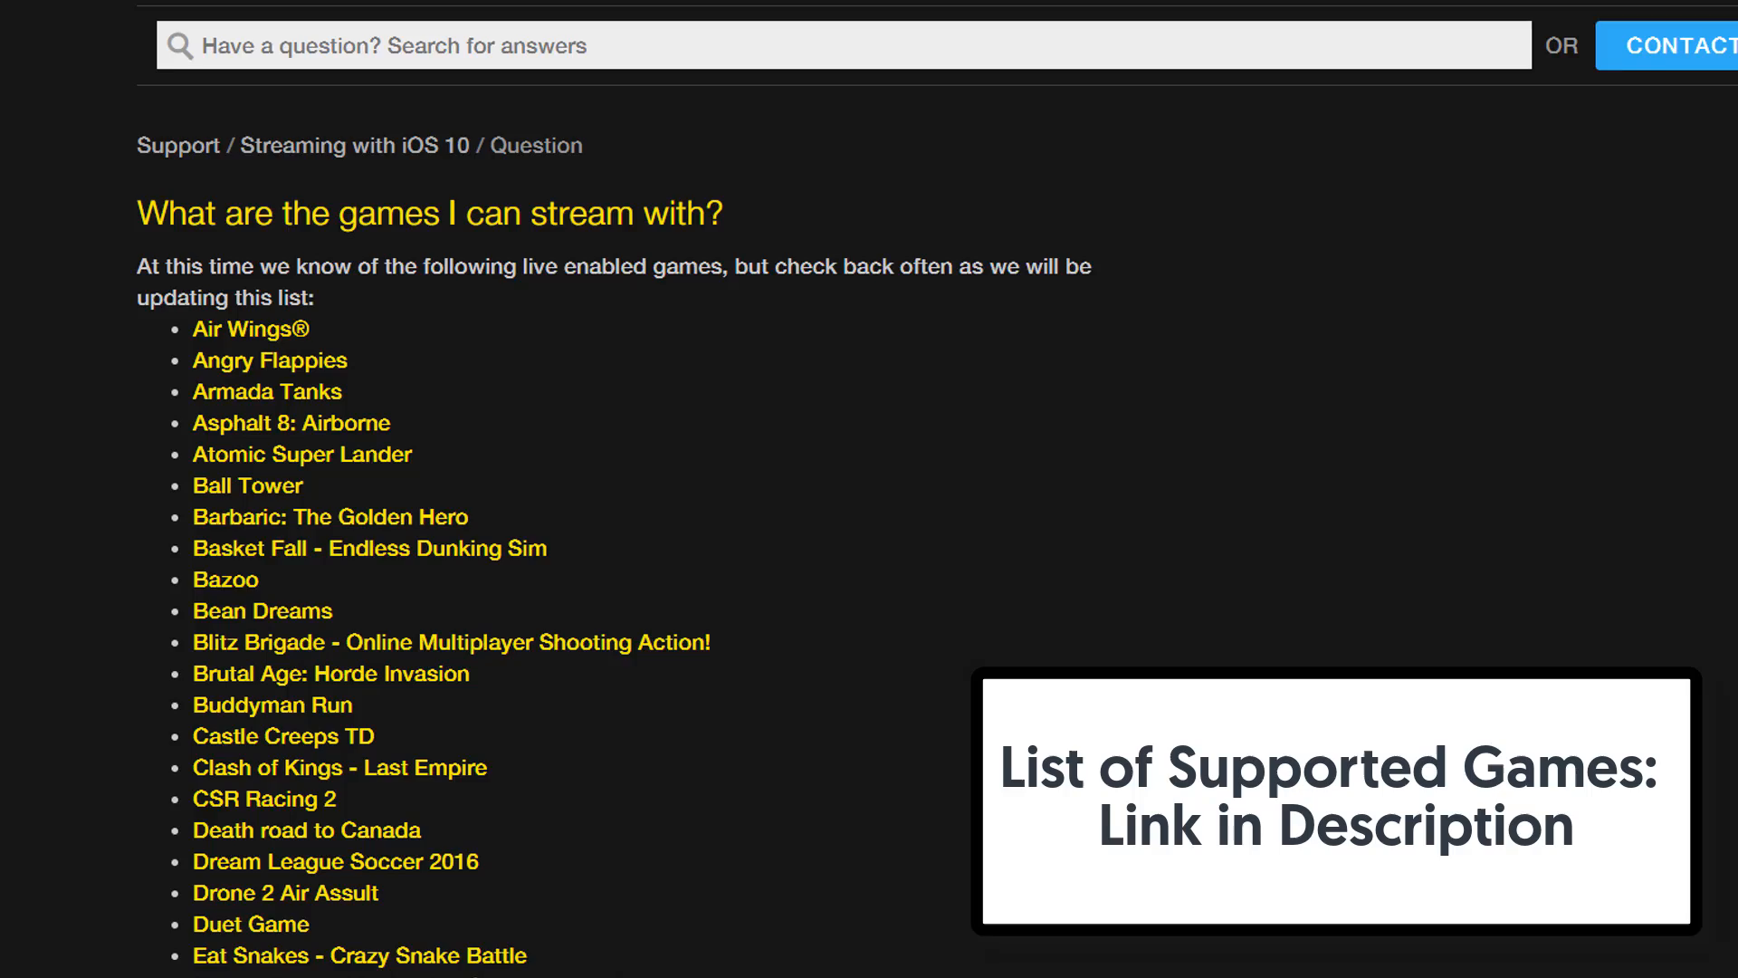
# Step: Scroll the live-enabled games list past High Risers down to Little Lords of Twilight
pyautogui.scroll(-3)
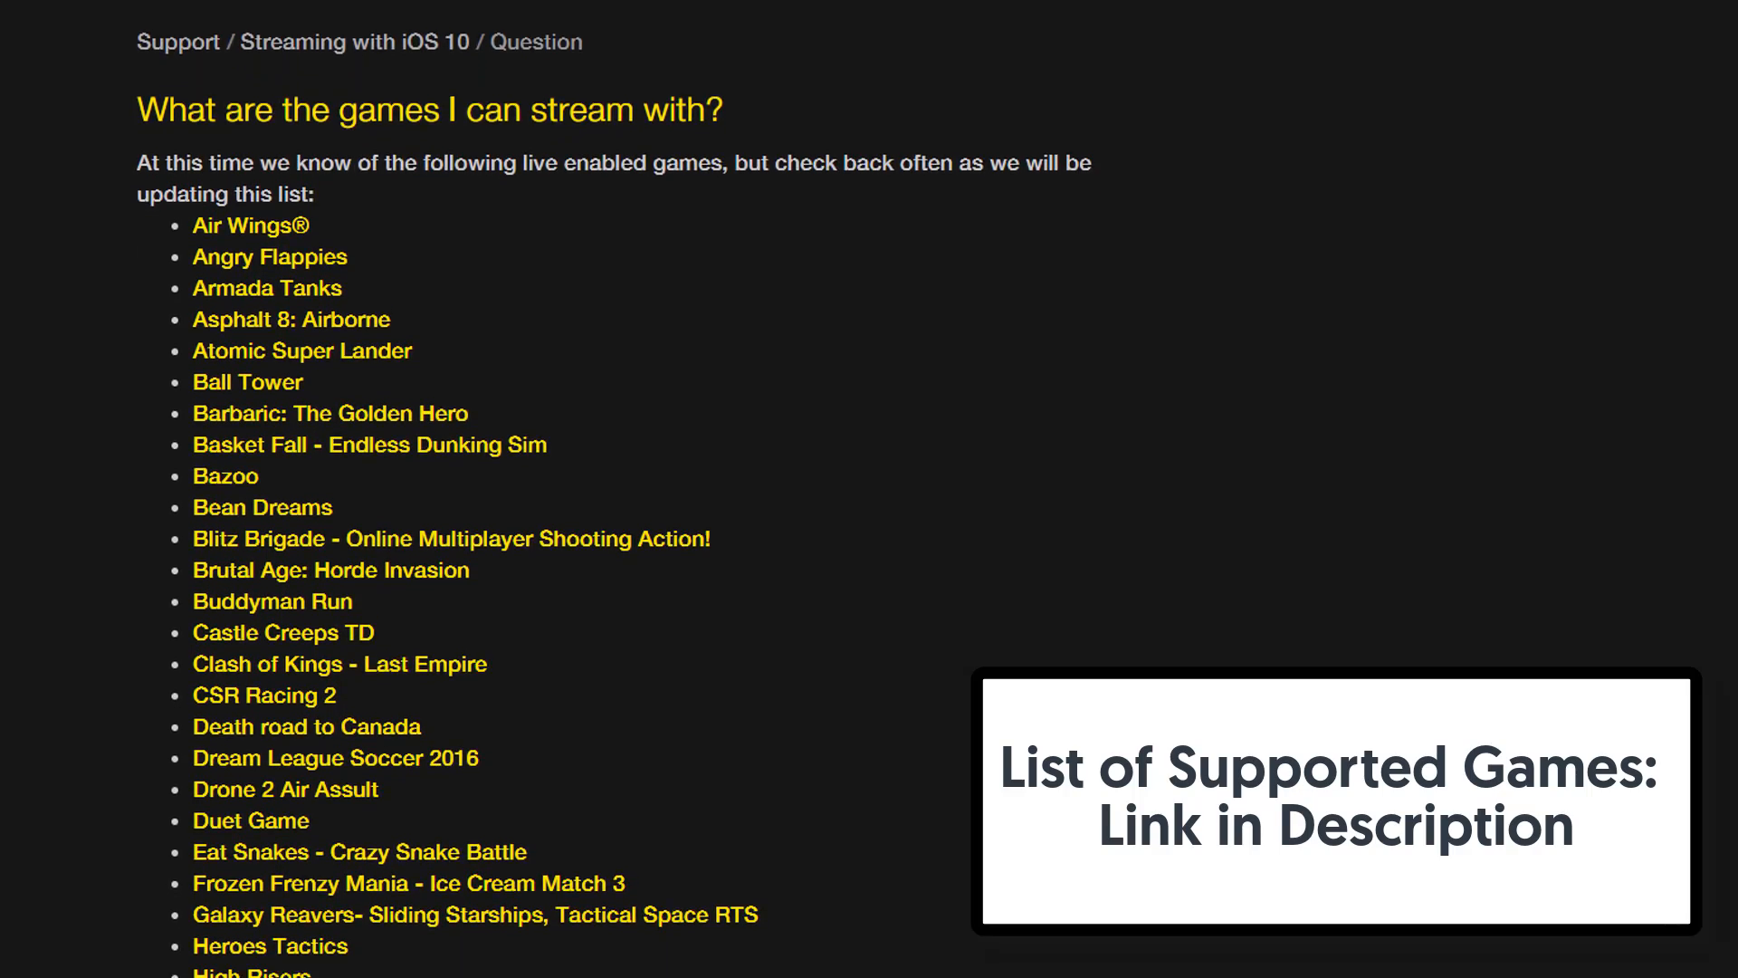
pyautogui.scroll(-3)
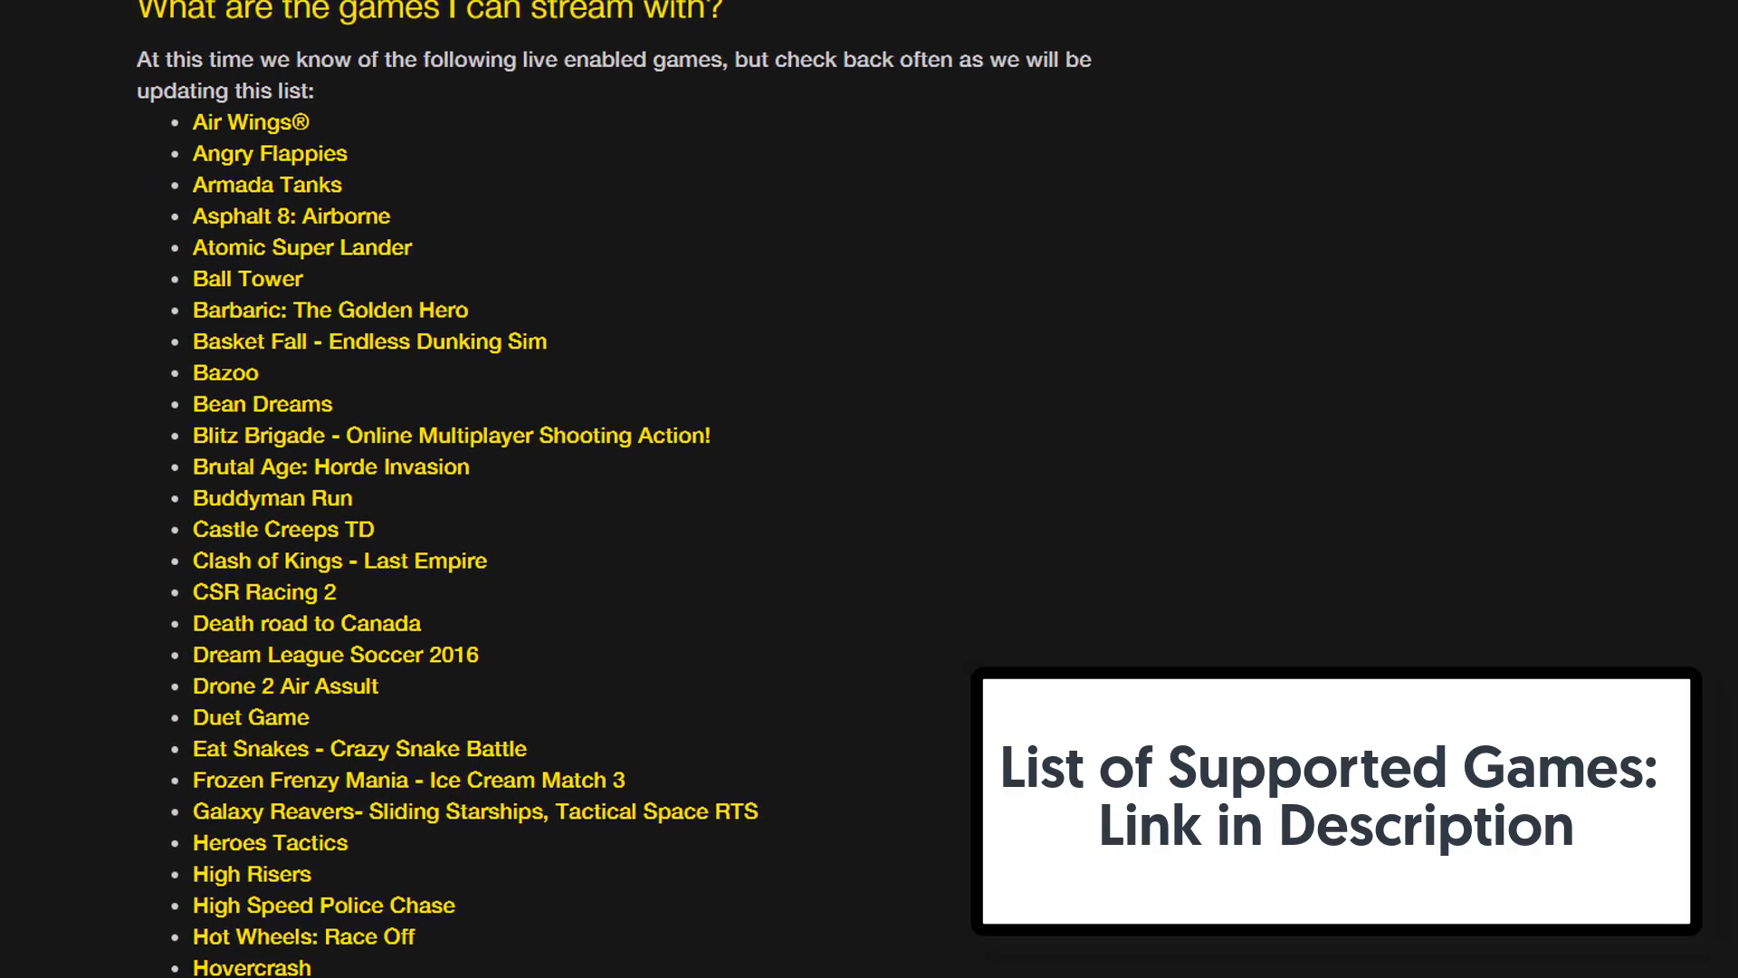
pyautogui.scroll(-3)
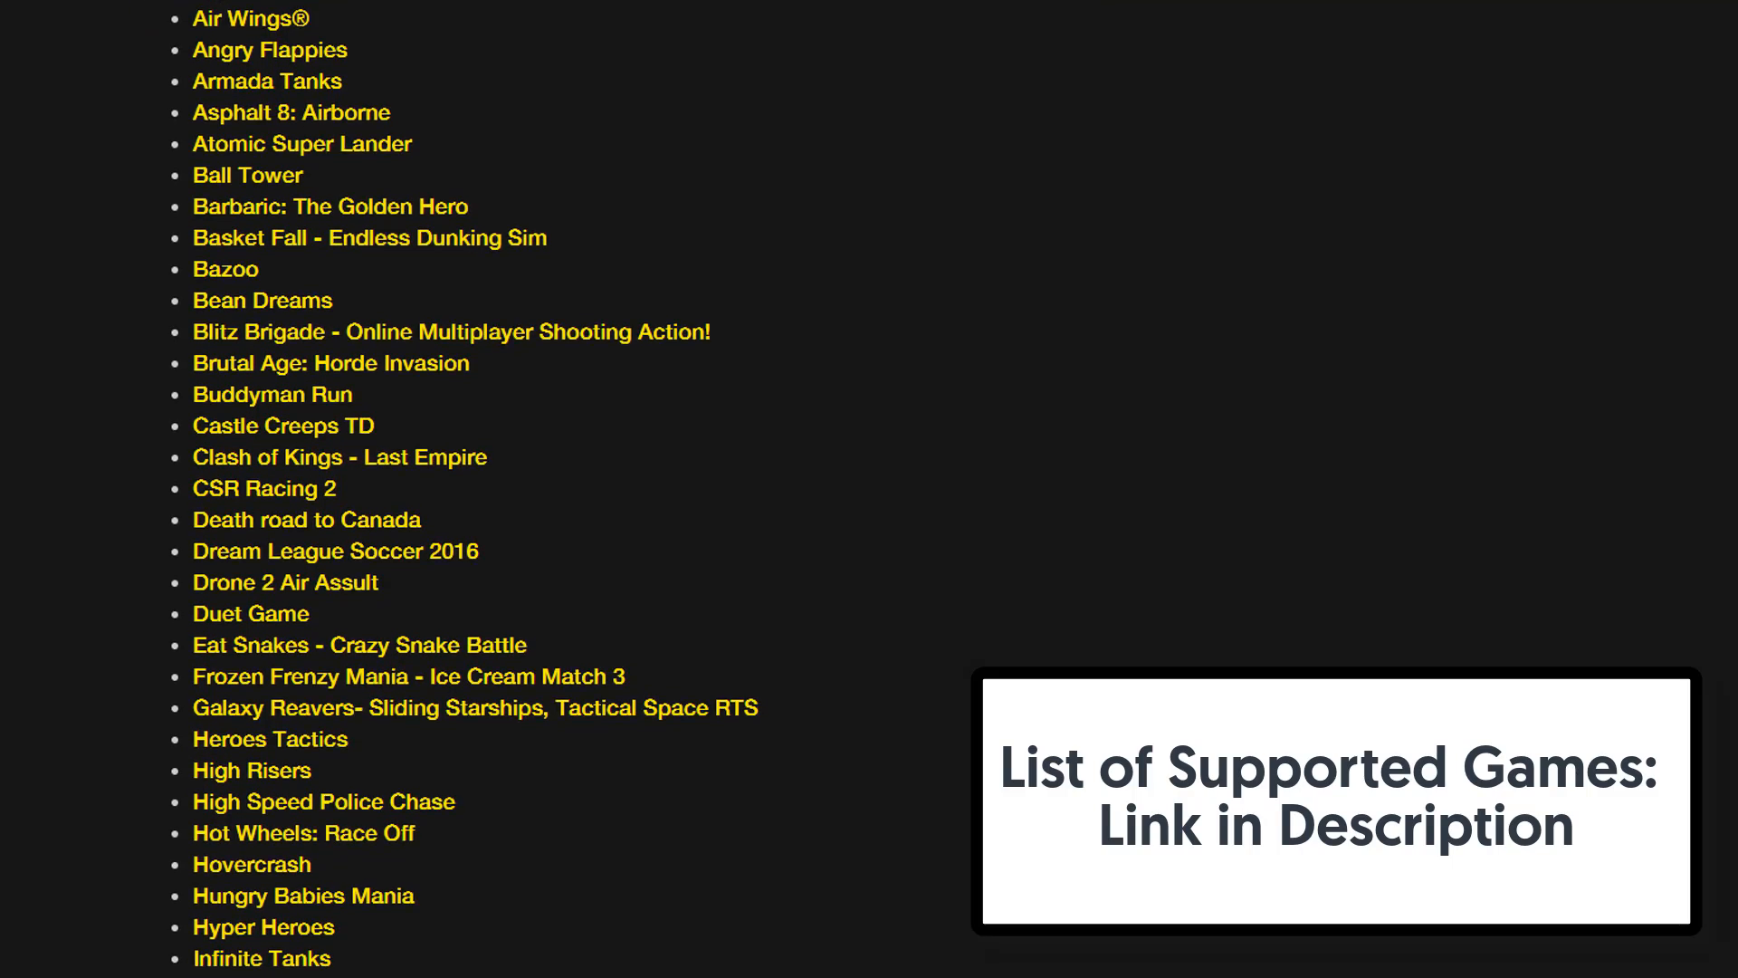
pyautogui.scroll(-3)
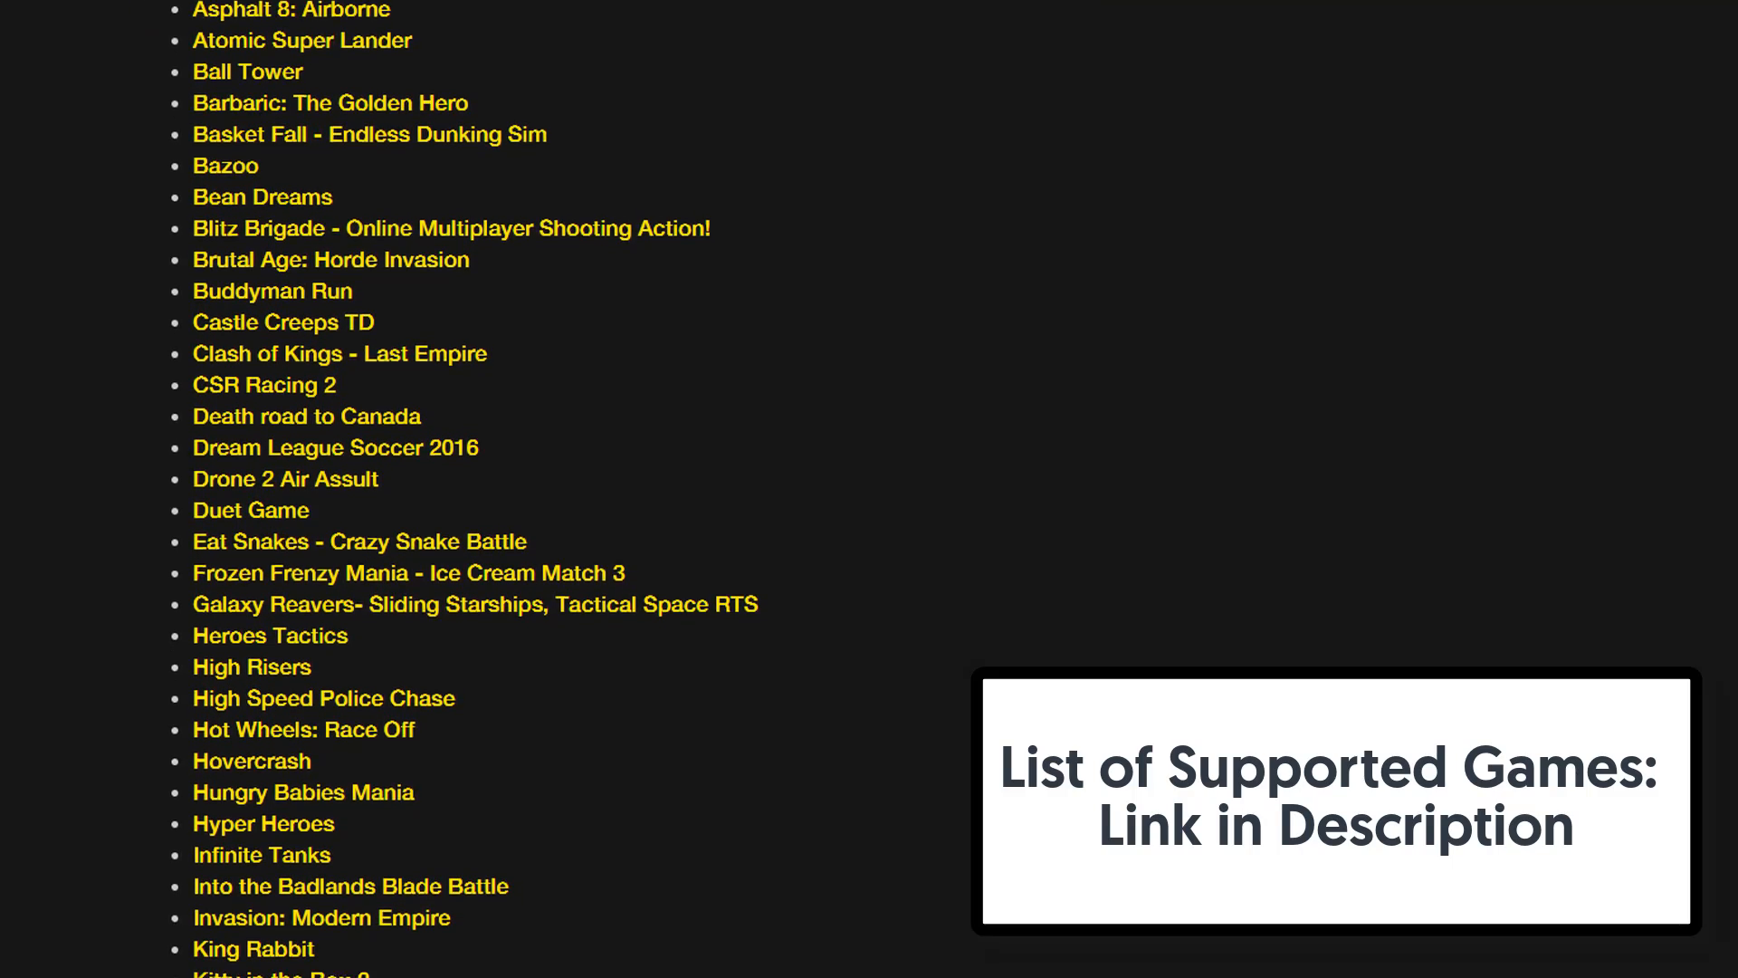
pyautogui.scroll(-3)
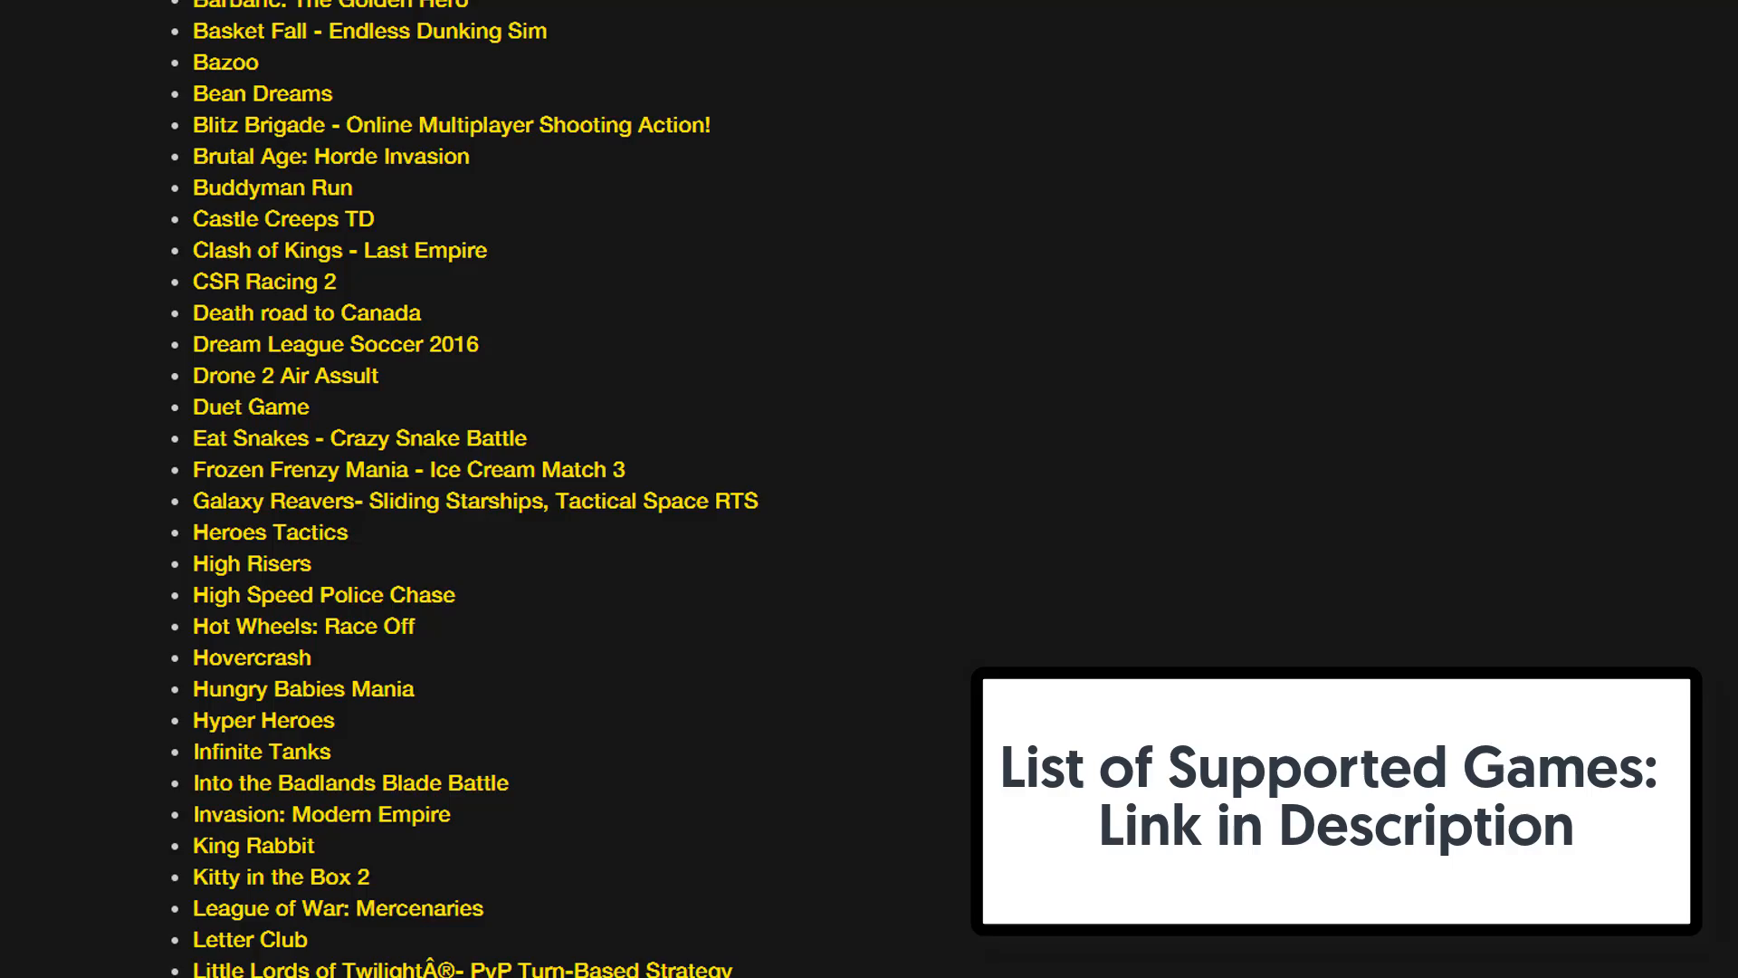